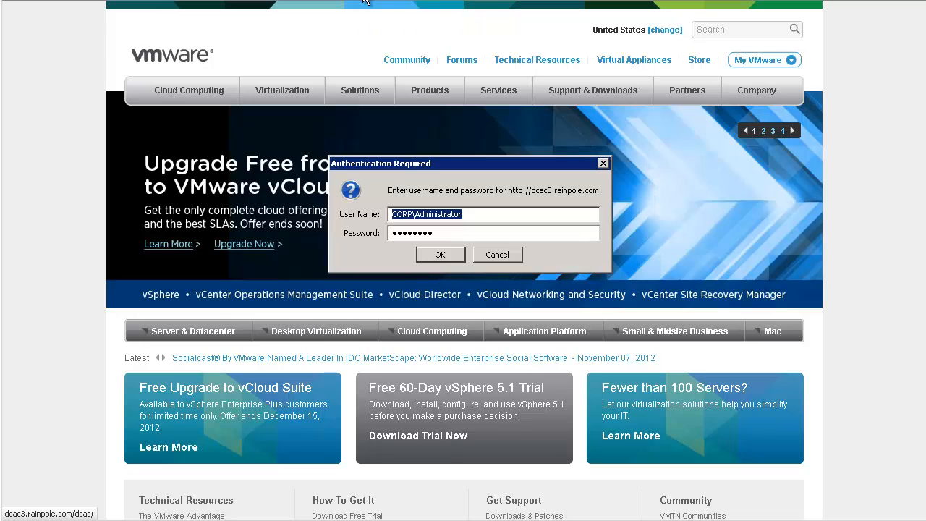
{"action": "mouse_move", "coordinate": [322, 103]}
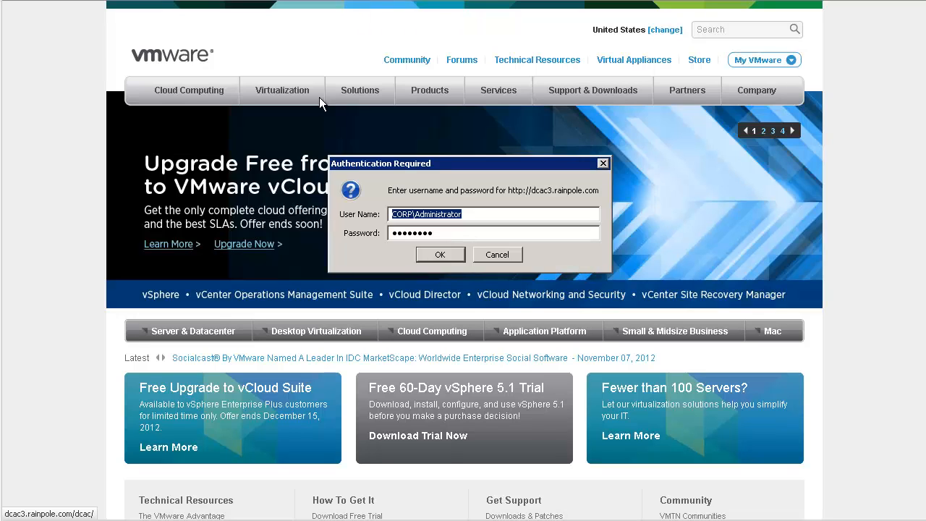
{"action": "mouse_move", "coordinate": [315, 172]}
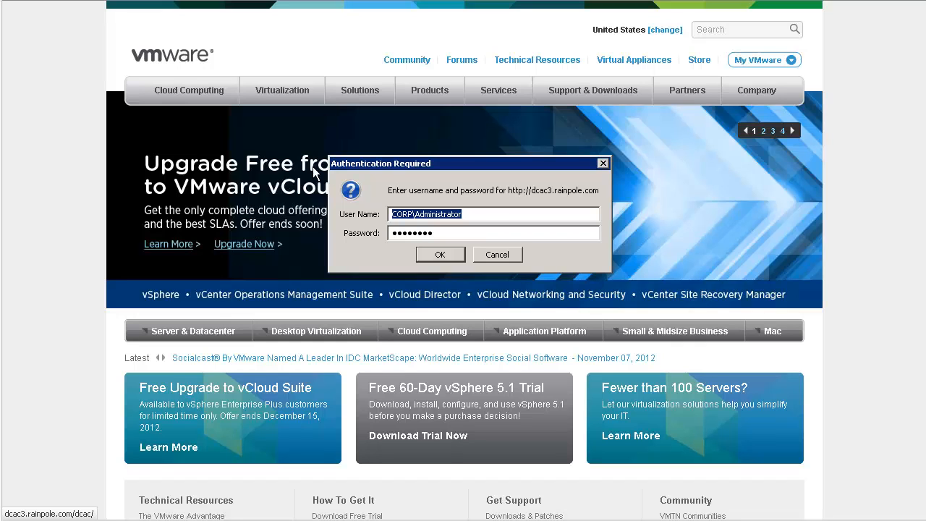
Submit the administrator username and password in the Authentication Required dialog.
{"action": "left_click", "coordinate": [439, 254]}
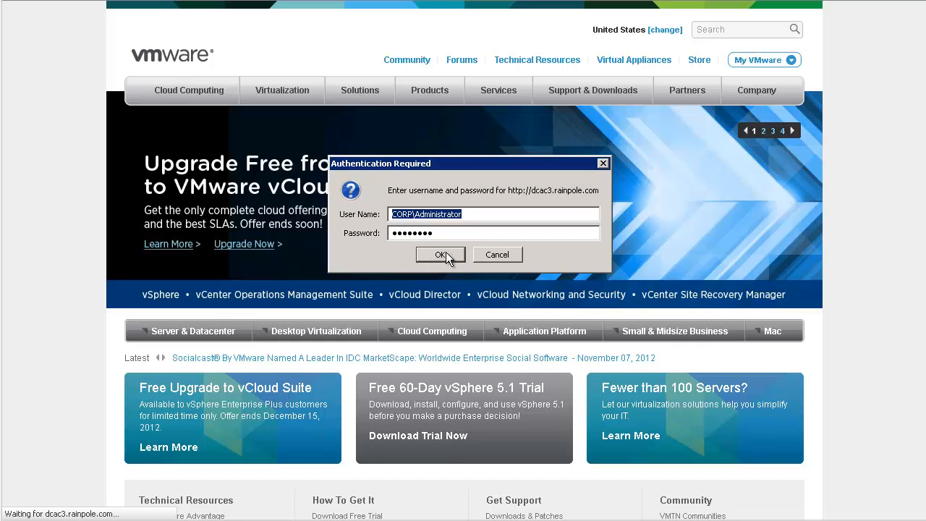
Sign in and go to Global Blueprints under Enterprise Administrator.
{"action": "left_click", "coordinate": [440, 254]}
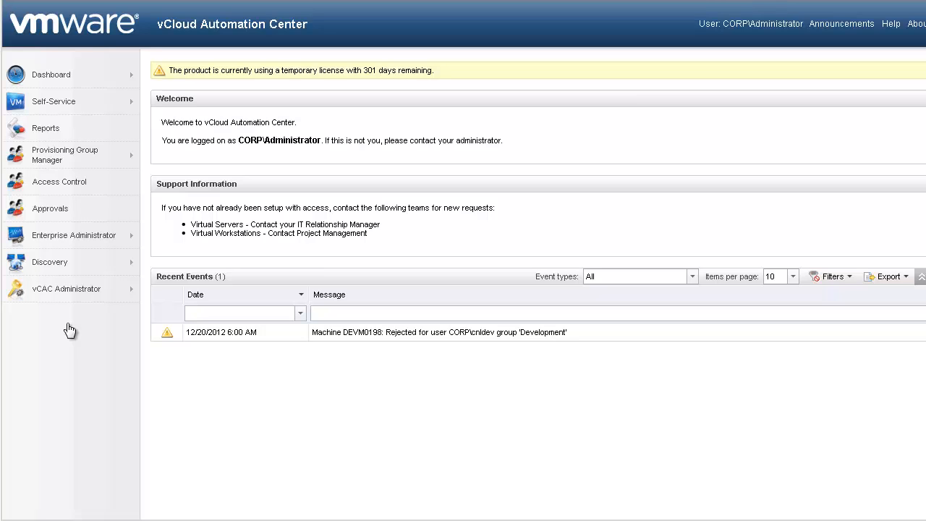
{"action": "mouse_move", "coordinate": [75, 301]}
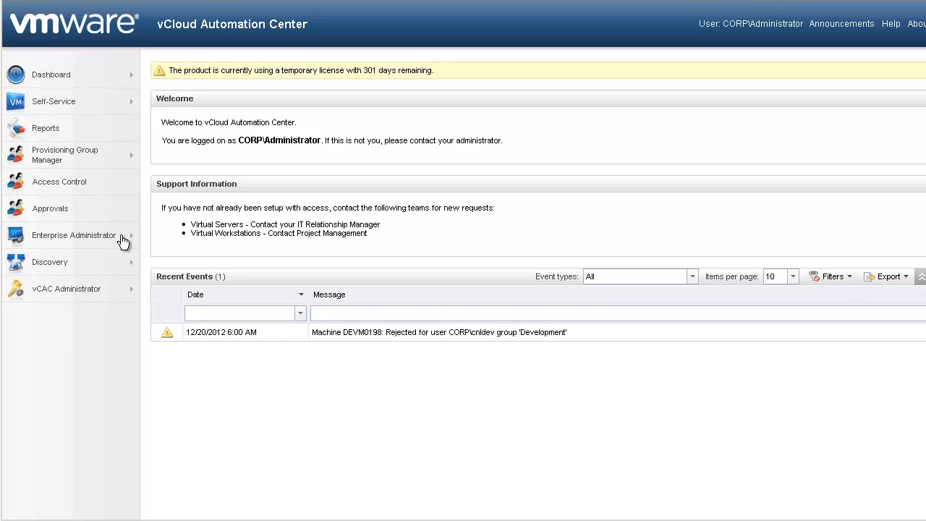
{"action": "left_click", "coordinate": [74, 234]}
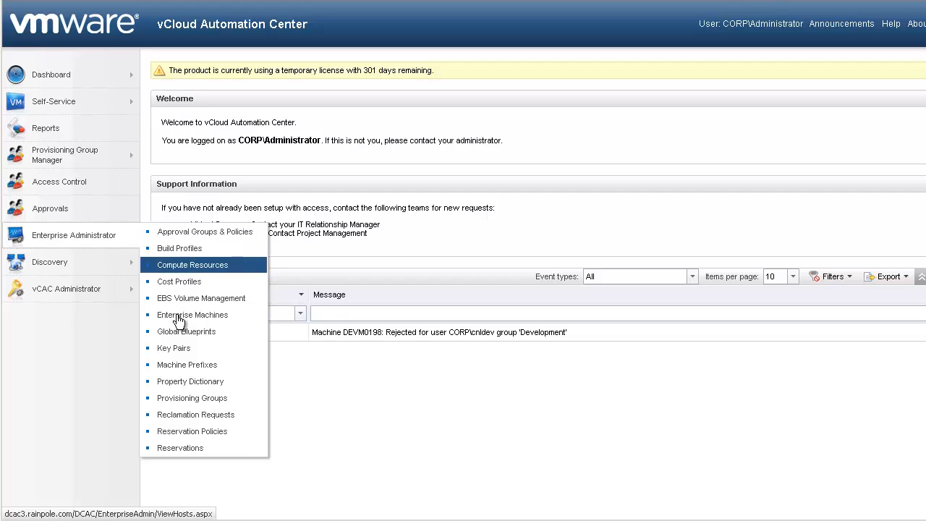
{"action": "left_click", "coordinate": [186, 331]}
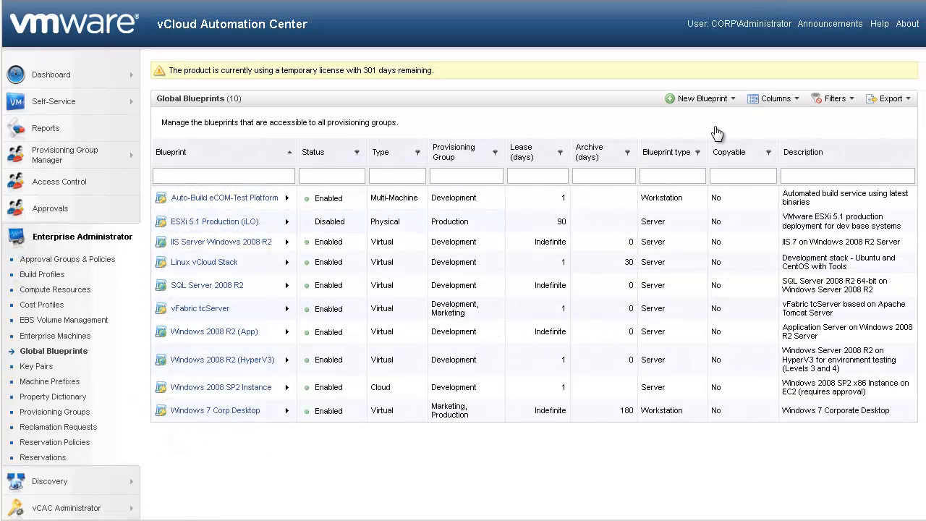
{"action": "mouse_move", "coordinate": [725, 106]}
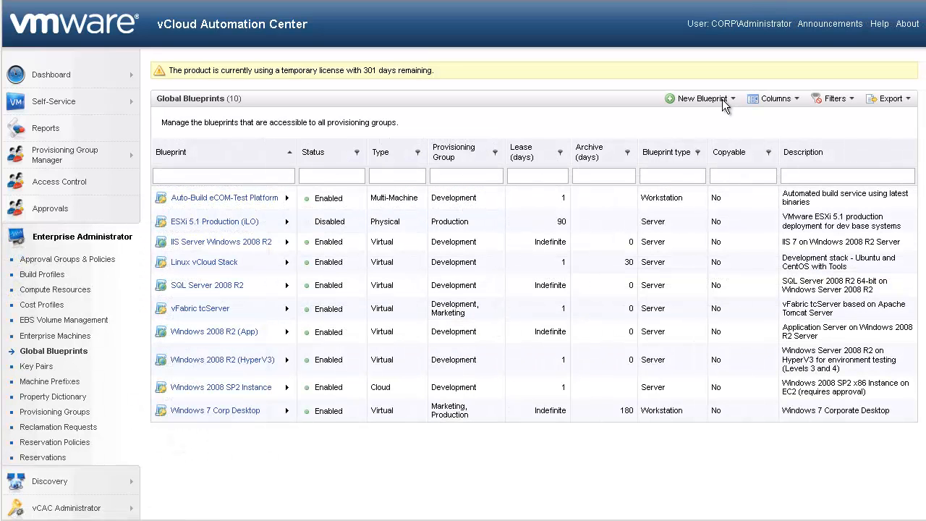
{"action": "left_click", "coordinate": [700, 98]}
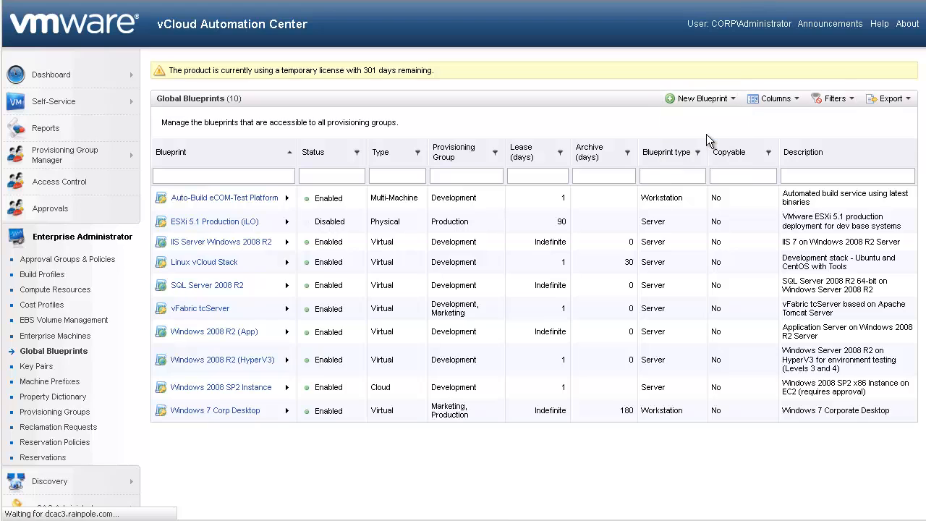
Create multi-machine blueprint 'Build Automation Test' ('Build Automation Stack for SQA Testing') with a network icon.
{"action": "left_click", "coordinate": [696, 98]}
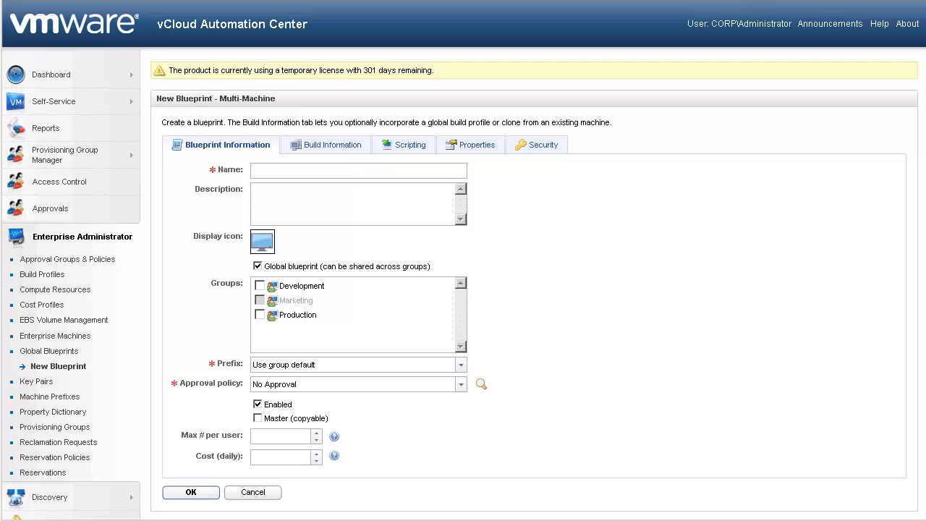
{"action": "left_click", "coordinate": [358, 170]}
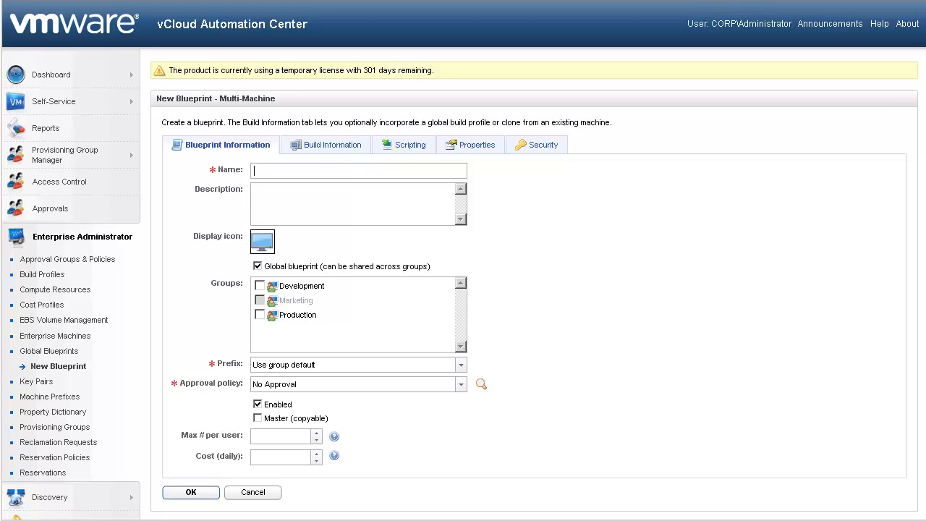
{"action": "mouse_move", "coordinate": [491, 180]}
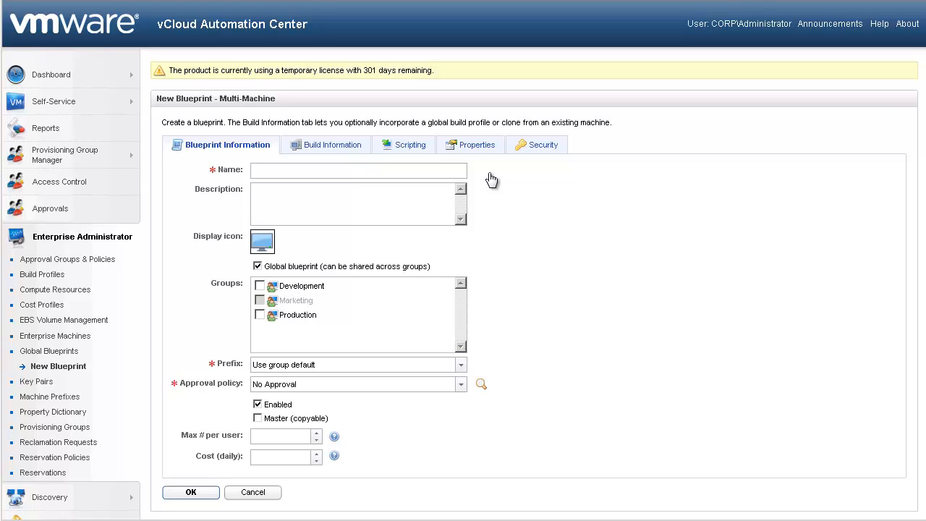
{"action": "mouse_move", "coordinate": [409, 190]}
{"action": "type", "text": "Build Automation Stack for SQA Testing"}
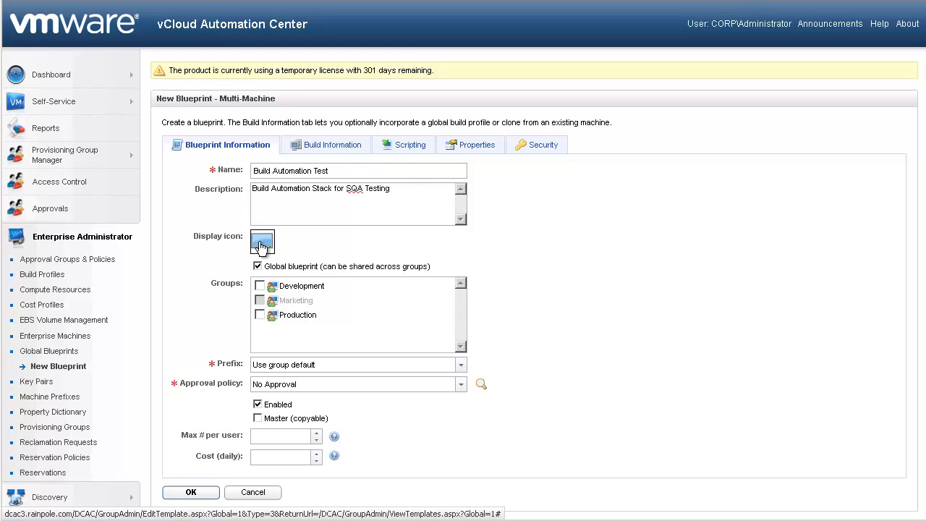
{"action": "left_click", "coordinate": [262, 241]}
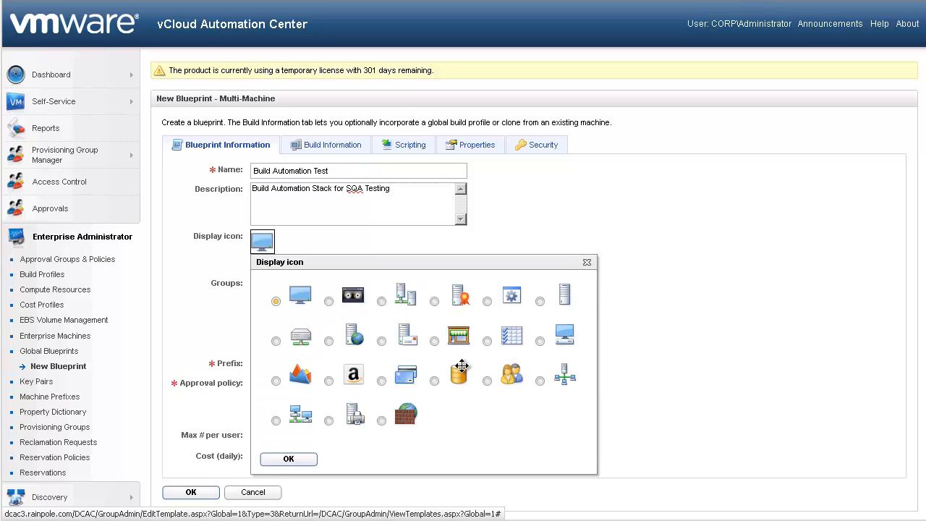
{"action": "left_click", "coordinate": [539, 380]}
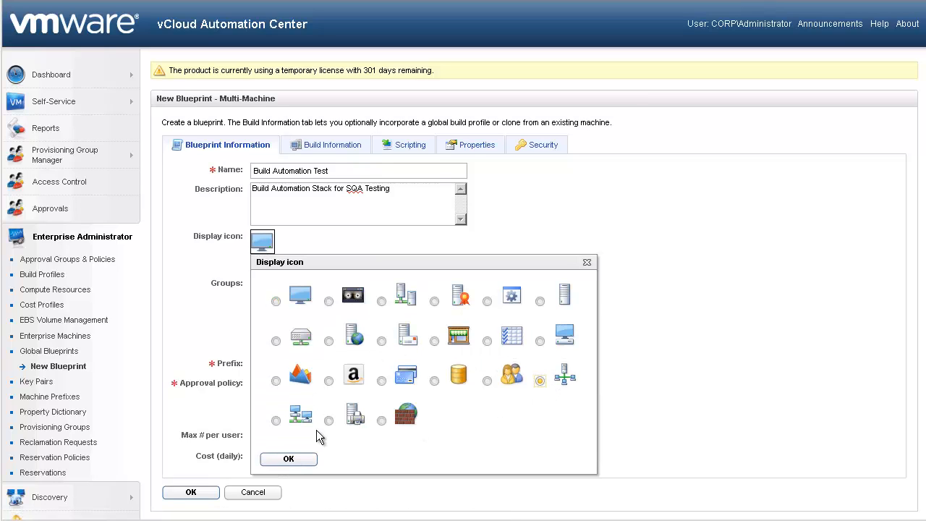
{"action": "left_click", "coordinate": [288, 459]}
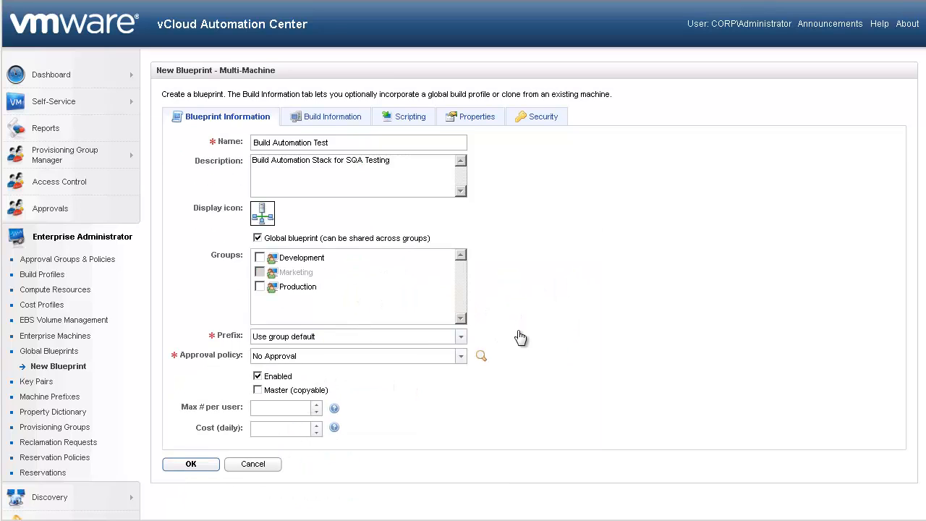
{"action": "mouse_move", "coordinate": [521, 331]}
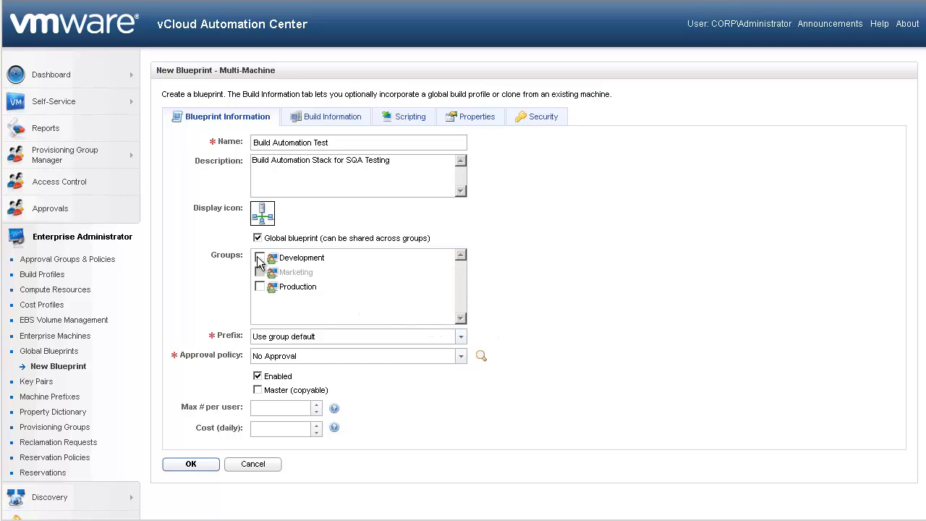
Share with Production and Development, using prefix BUILD and Default Approval (Group Manager).
{"action": "left_click", "coordinate": [259, 287]}
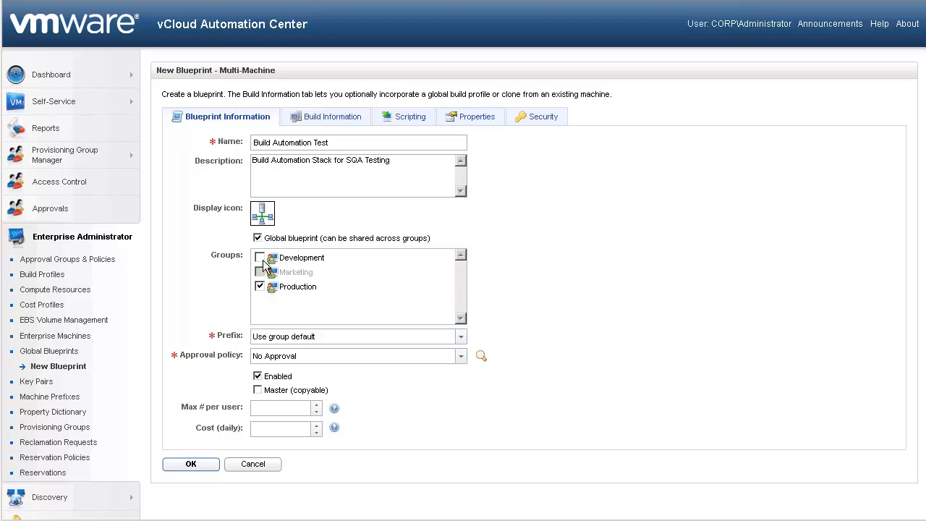
{"action": "left_click", "coordinate": [260, 257]}
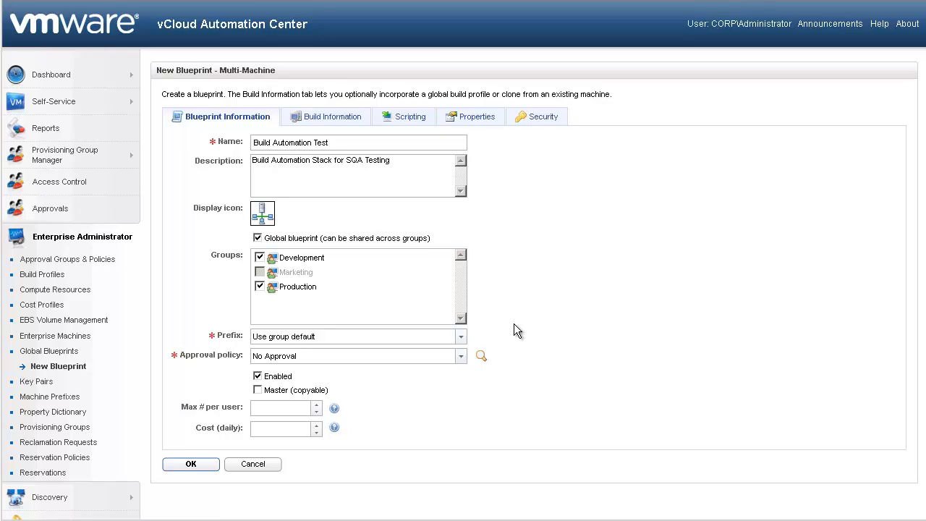
{"action": "mouse_move", "coordinate": [394, 381]}
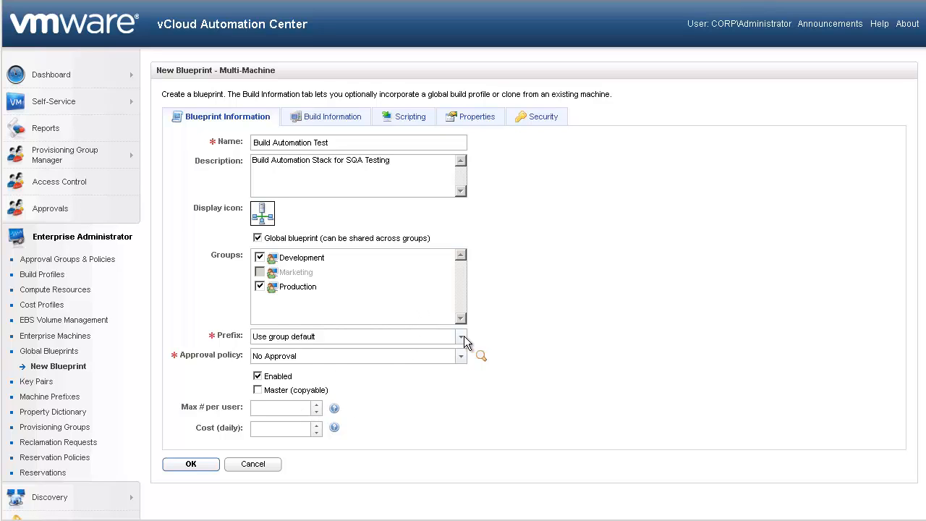
{"action": "left_click", "coordinate": [462, 336]}
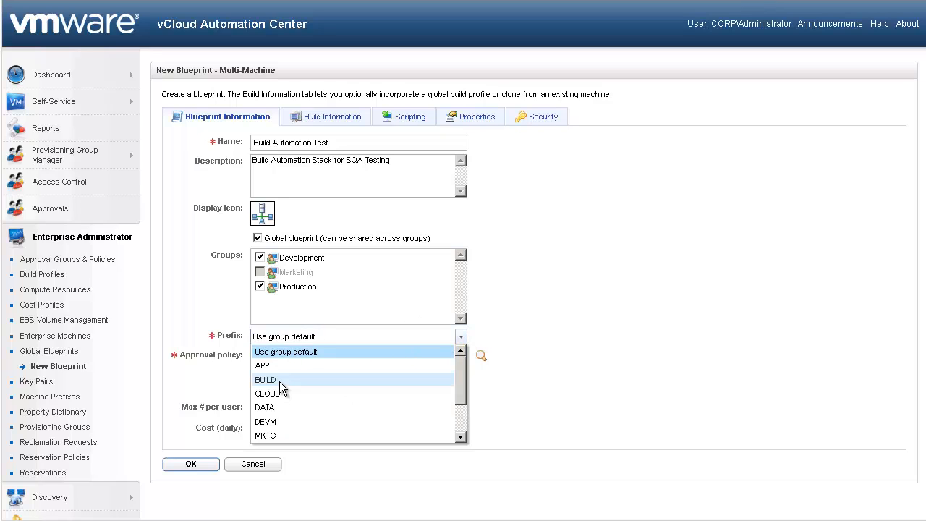
{"action": "left_click", "coordinate": [265, 380]}
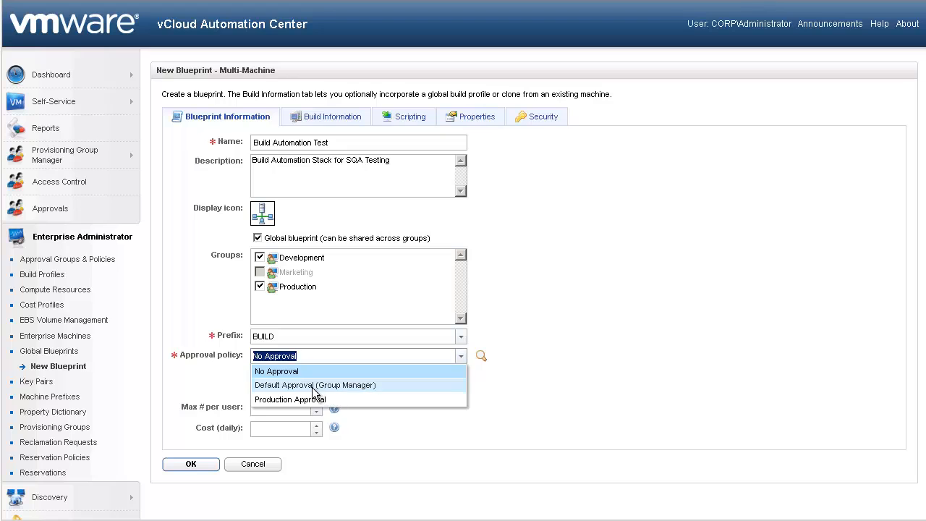
{"action": "left_click", "coordinate": [315, 385]}
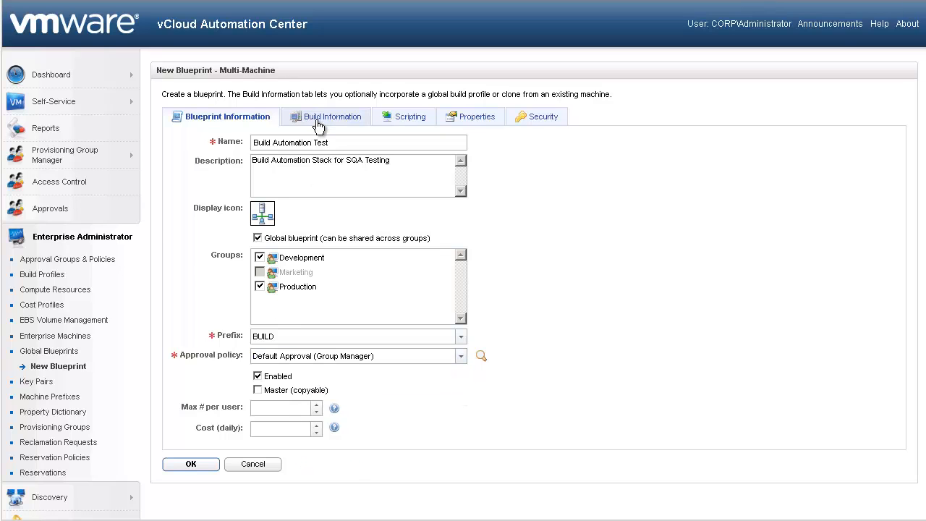
Show the blueprint's Build Information tab with its empty component machines list.
{"action": "left_click", "coordinate": [332, 117]}
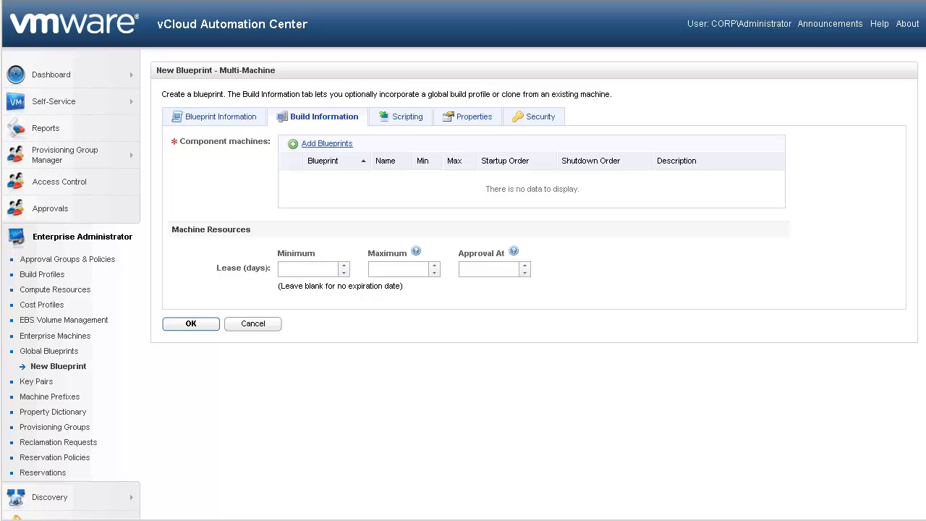
Add IIS Server Windows 2008 R2, SQL Server 2008 R2 and Windows 2008 R2 (App) components.
{"action": "left_click", "coordinate": [326, 142]}
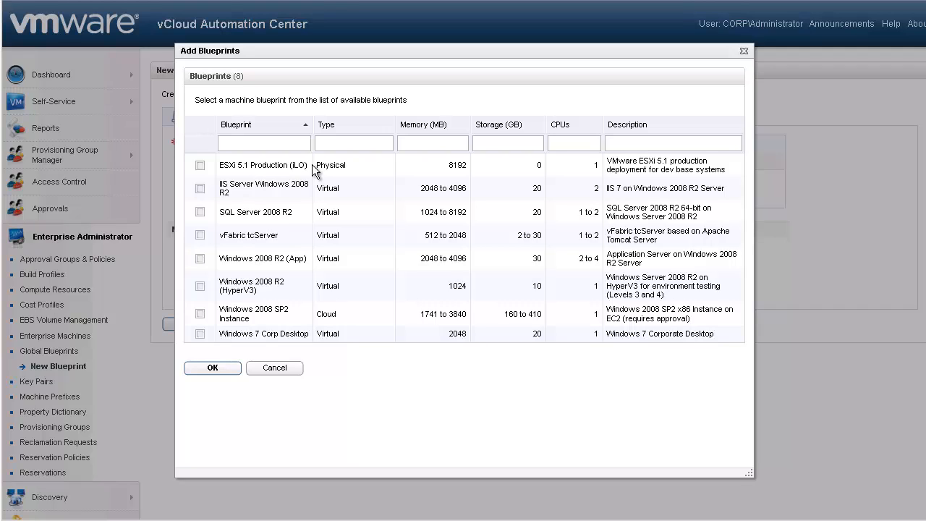
{"action": "mouse_move", "coordinate": [205, 195]}
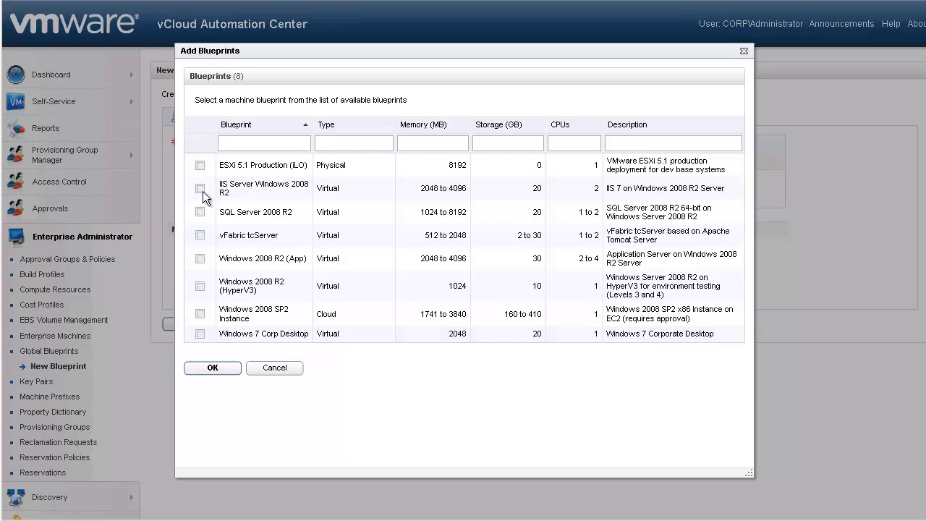
{"action": "left_click", "coordinate": [200, 188]}
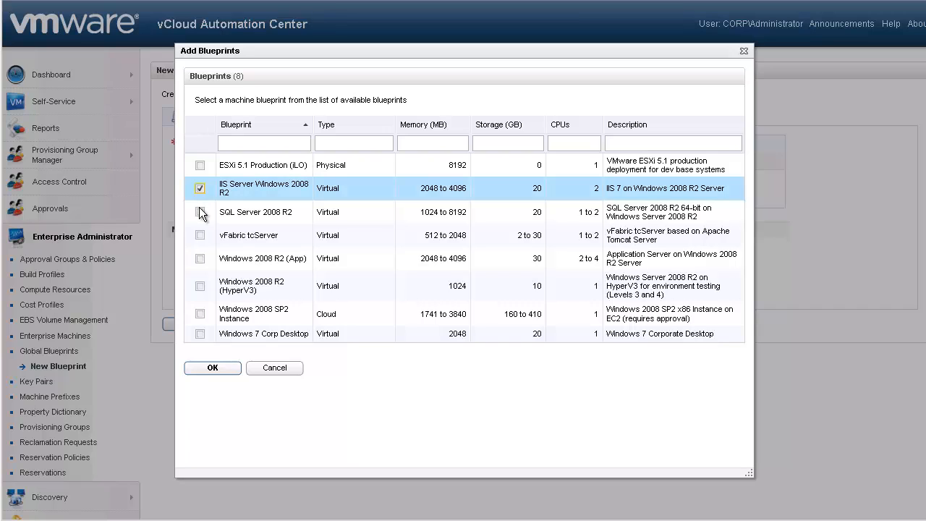
{"action": "left_click", "coordinate": [200, 212]}
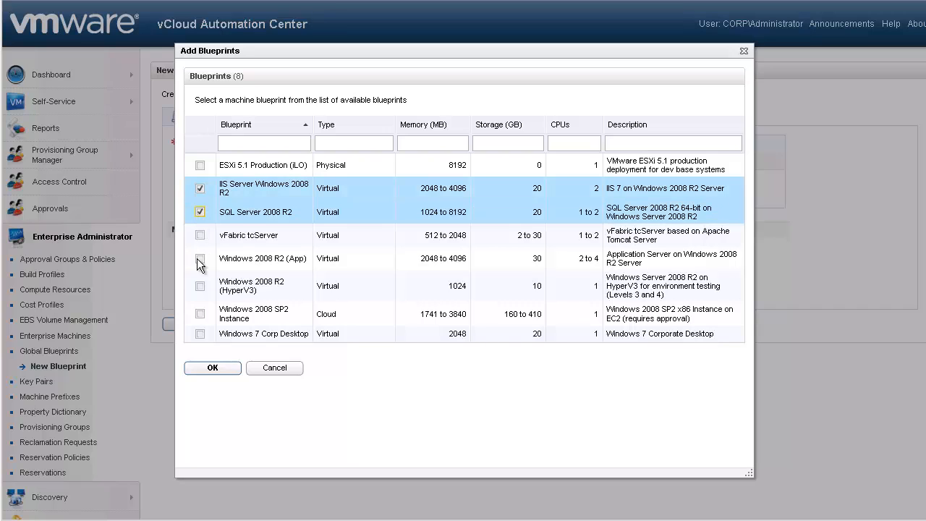
{"action": "left_click", "coordinate": [199, 259]}
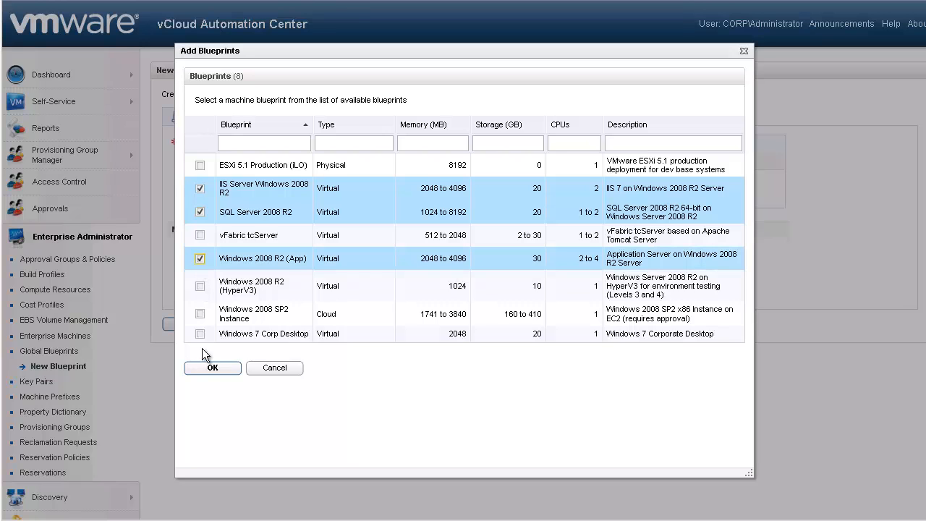
{"action": "left_click", "coordinate": [212, 367]}
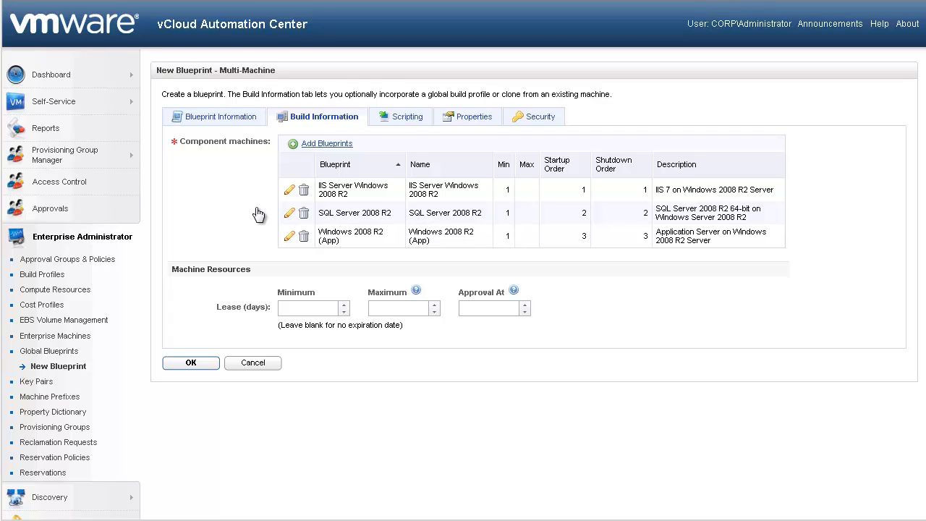
{"action": "mouse_move", "coordinate": [288, 199]}
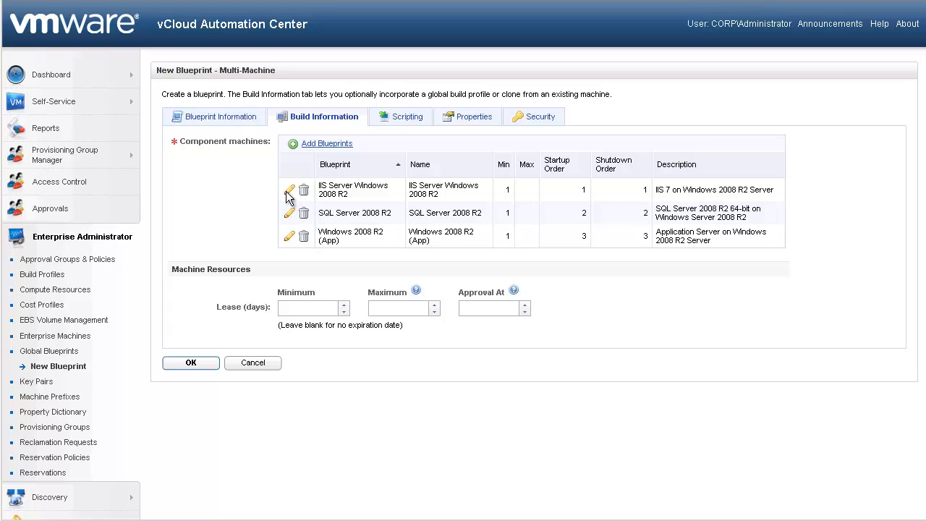
{"action": "mouse_move", "coordinate": [290, 191]}
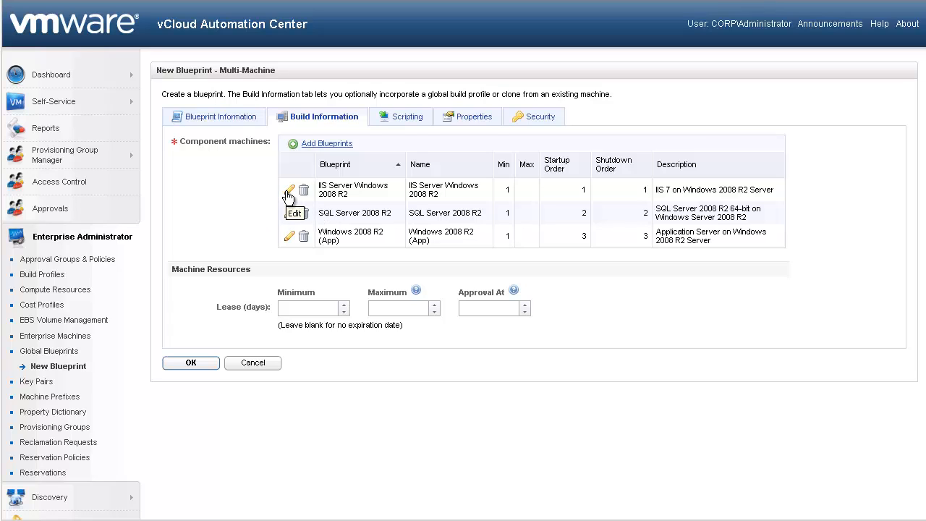
Set the IIS Server component to maximum 4 machines and startup order 3.
{"action": "left_click", "coordinate": [289, 189]}
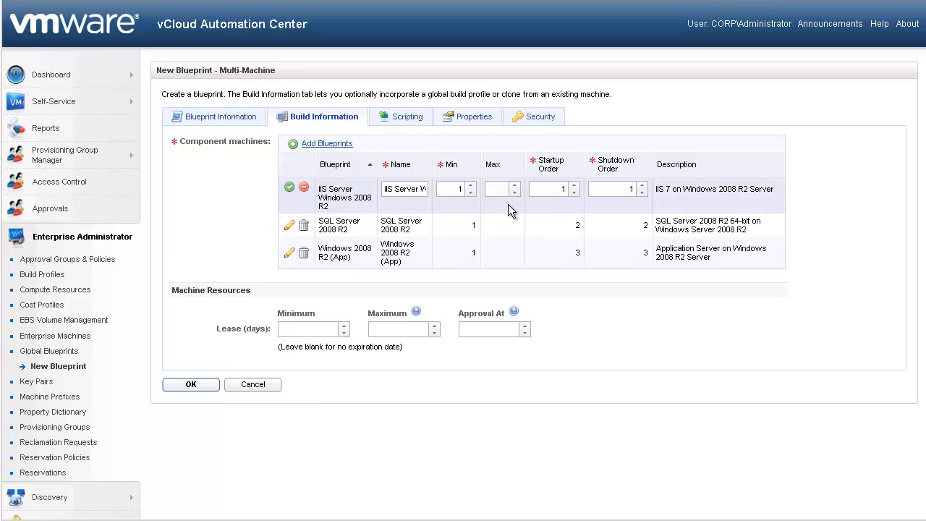
{"action": "left_click", "coordinate": [498, 189]}
{"action": "type", "text": "4"}
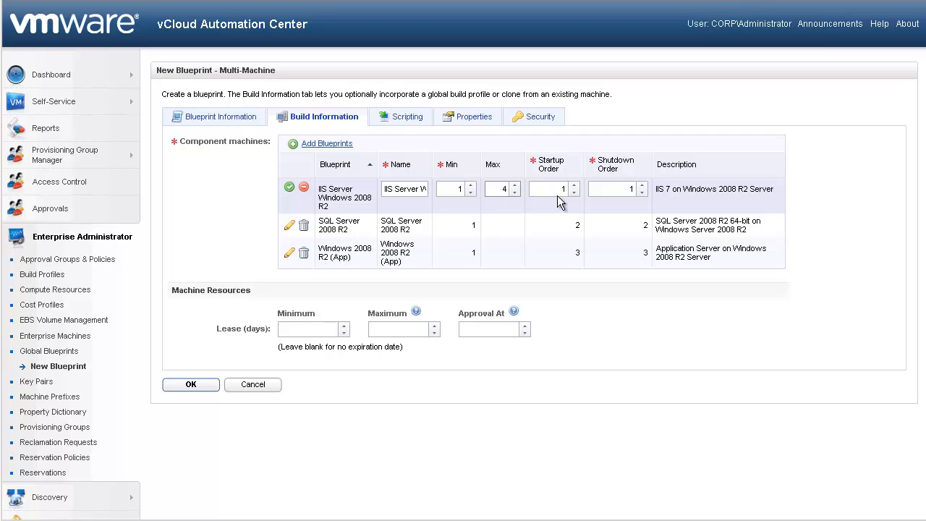
{"action": "left_click", "coordinate": [554, 188]}
{"action": "type", "text": "3"}
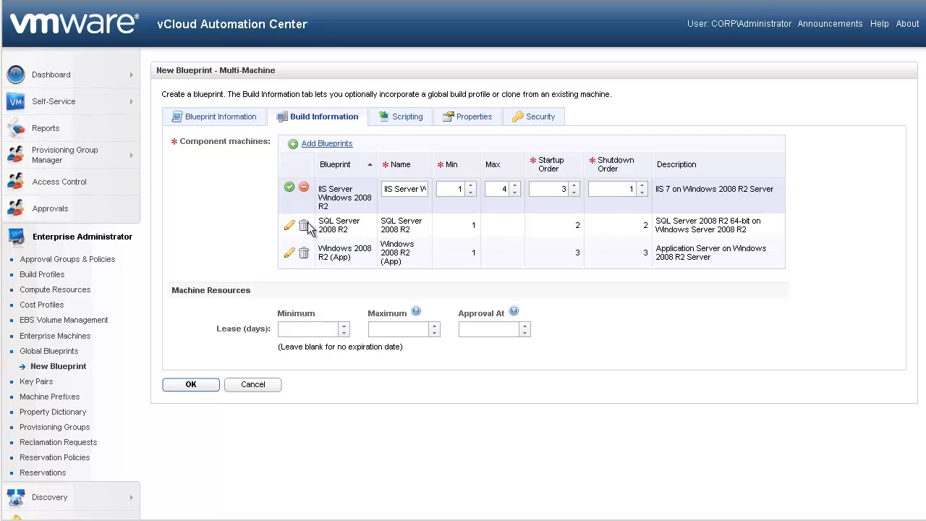
Set SQL Server to maximum 2 machines, startup order 1, shutdown order 3, and save.
{"action": "left_click", "coordinate": [289, 188]}
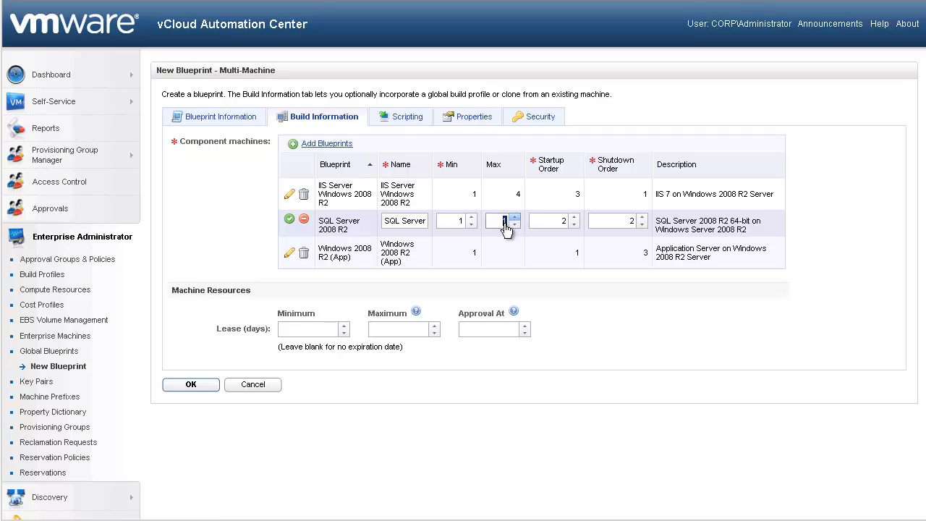
{"action": "left_click", "coordinate": [515, 217]}
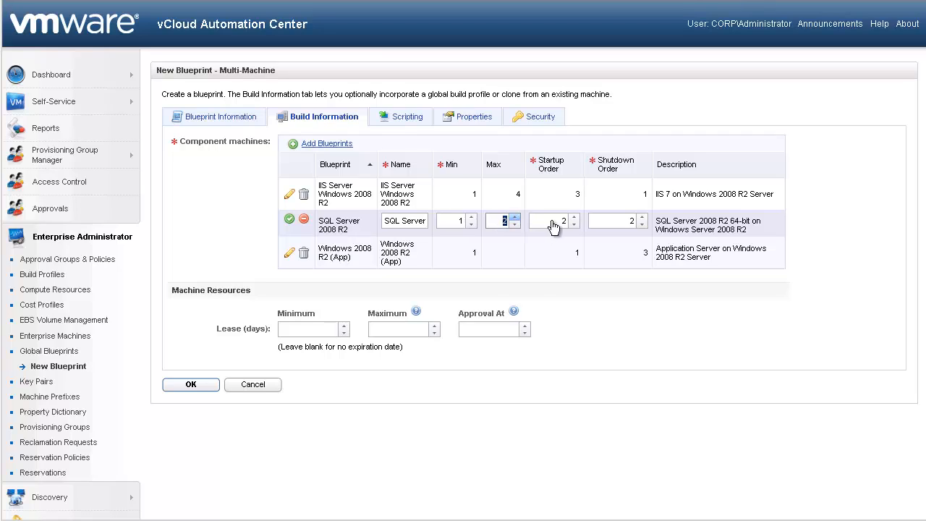
{"action": "left_click", "coordinate": [553, 221]}
{"action": "type", "text": "1"}
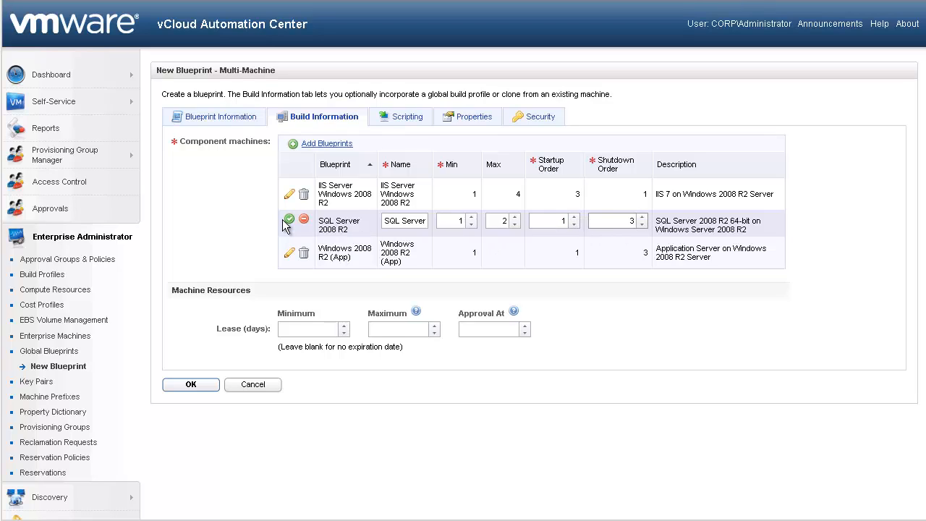
{"action": "left_click", "coordinate": [290, 219]}
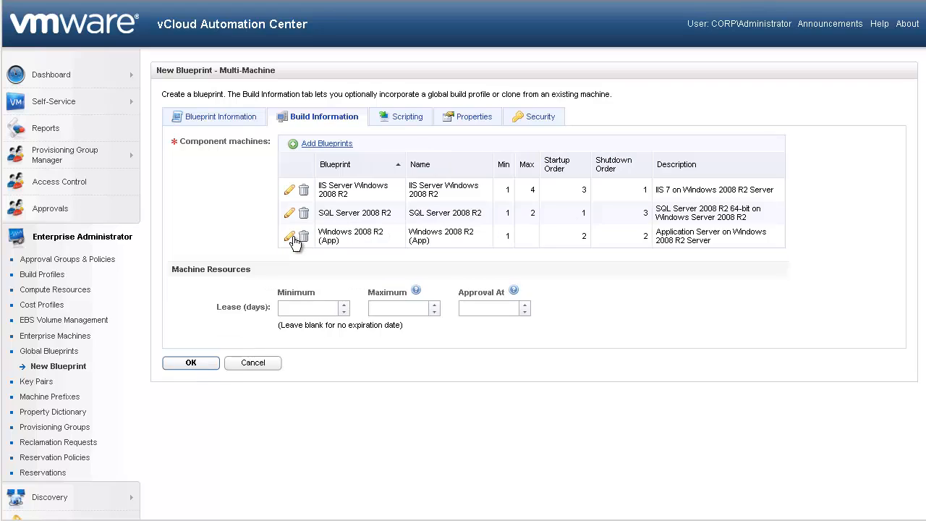
Set the Windows 2008 R2 (App) component maximum to 2 machines and save.
{"action": "left_click", "coordinate": [290, 238]}
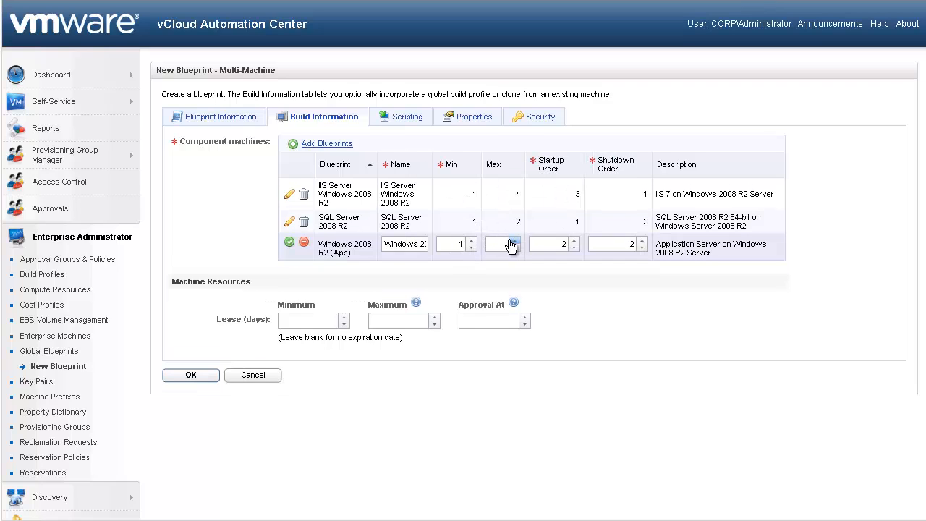
{"action": "left_click", "coordinate": [514, 240]}
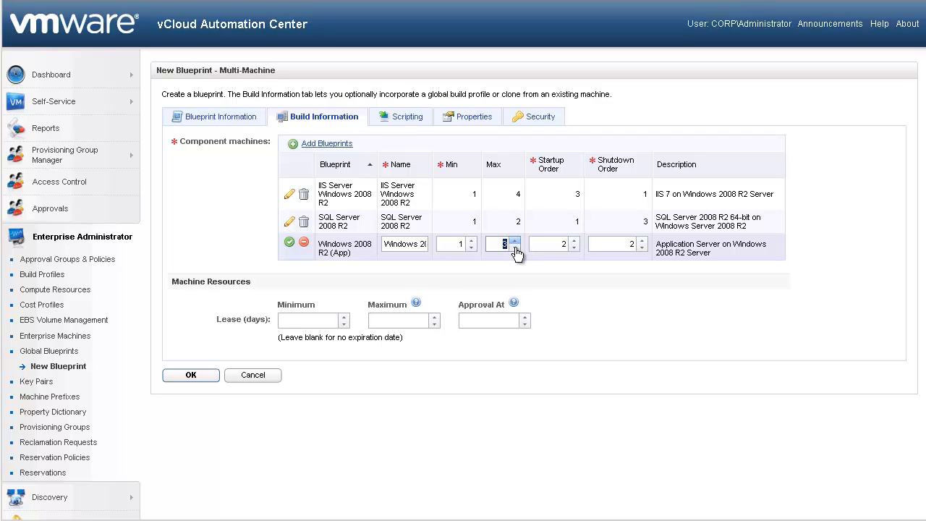
{"action": "left_click", "coordinate": [515, 247]}
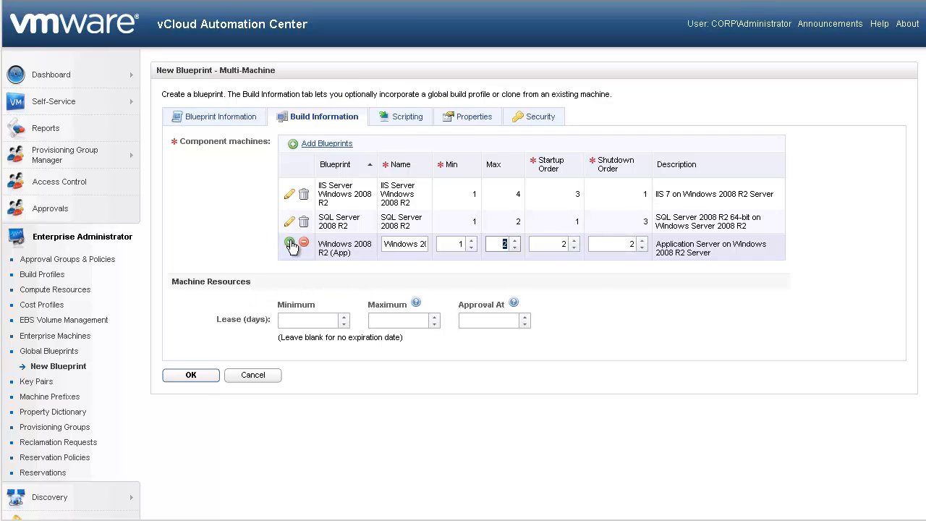
{"action": "left_click", "coordinate": [290, 243]}
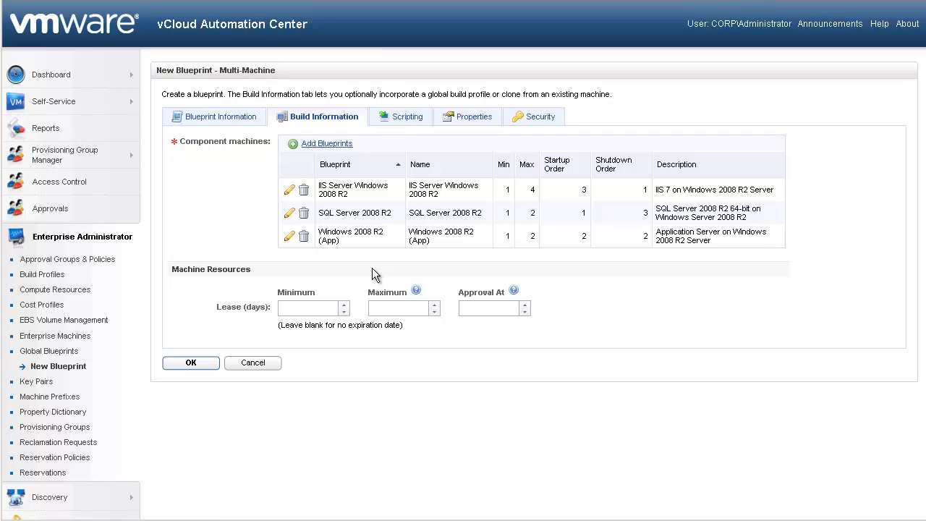
Enter a 30-day minimum lease and a maximum lease.
{"action": "left_click", "coordinate": [308, 307]}
{"action": "type", "text": "30"}
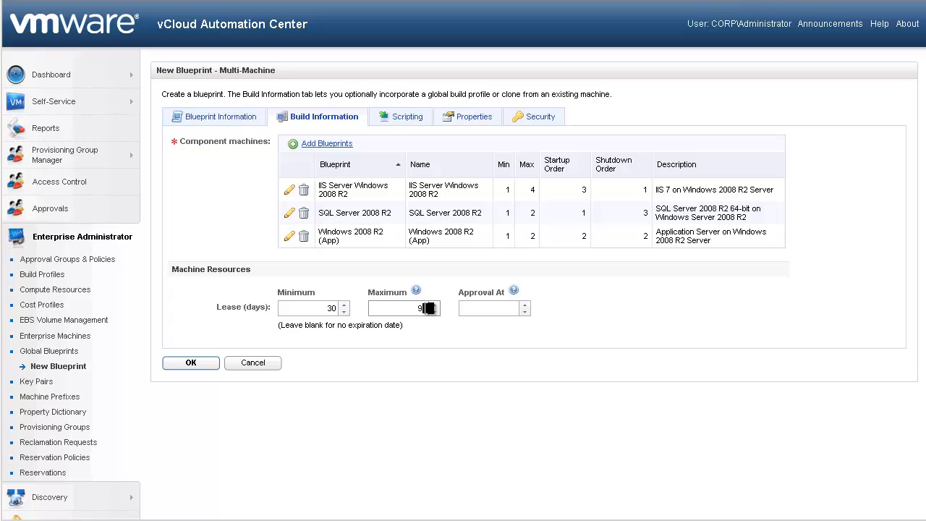
{"action": "left_click", "coordinate": [398, 116]}
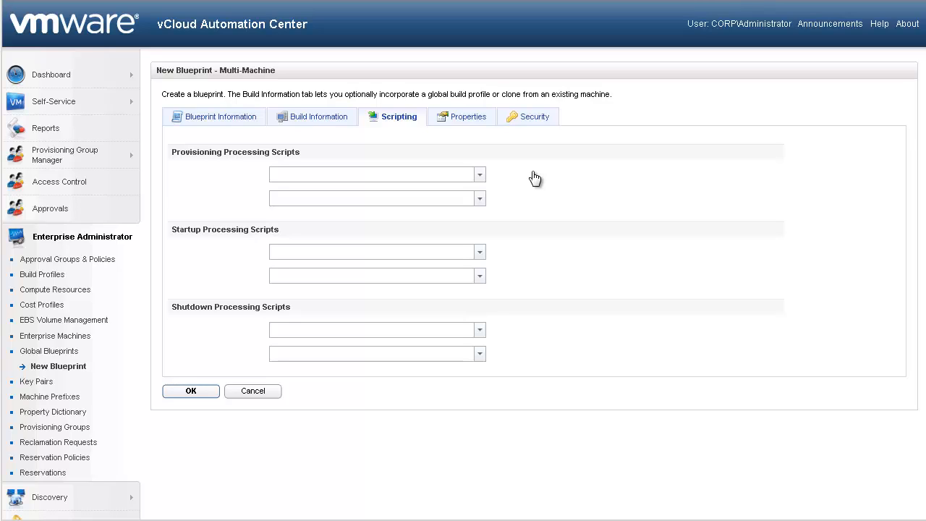
Show the blueprint's Properties tab with build profiles and no custom properties.
{"action": "left_click", "coordinate": [466, 116]}
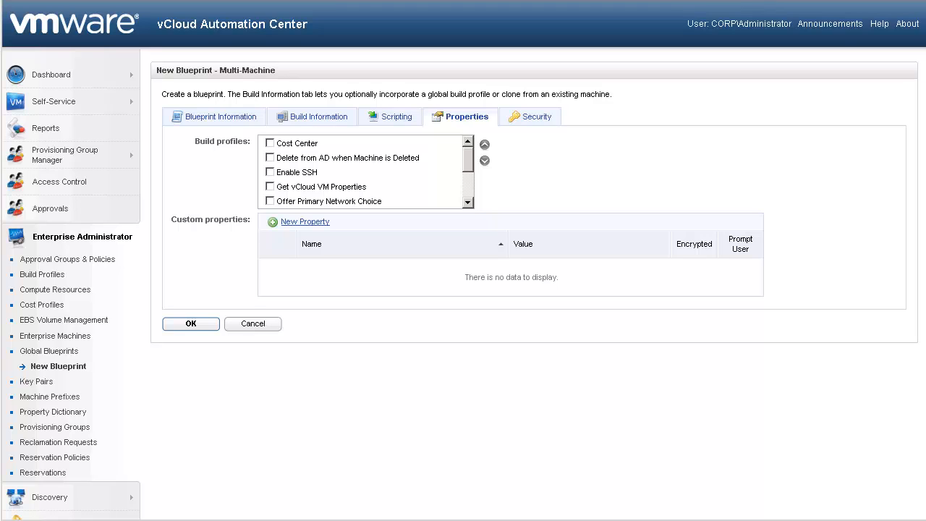
Show the blueprint's Security settings: Everyone has access and all machine operations are enabled.
{"action": "left_click", "coordinate": [534, 117]}
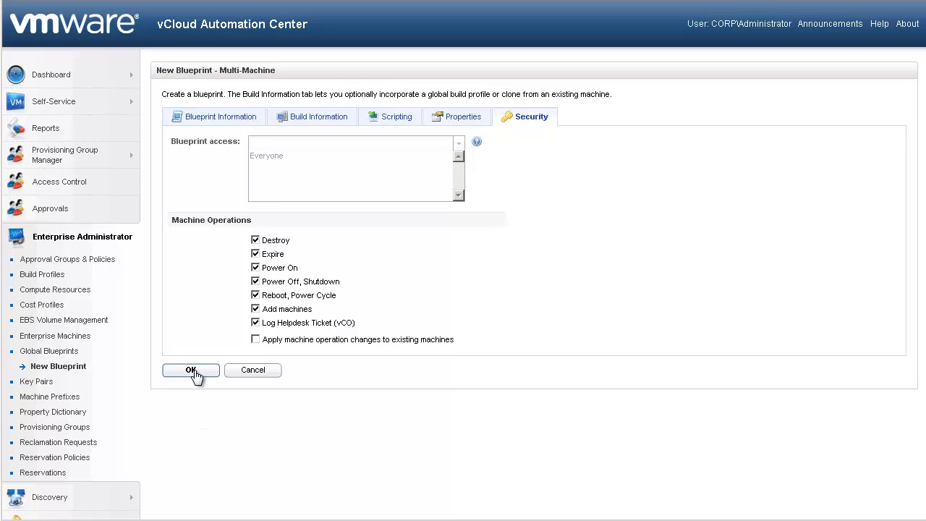
Save Build Automation Test as a global Multi-Machine blueprint and open a new browser tab.
{"action": "left_click", "coordinate": [190, 369]}
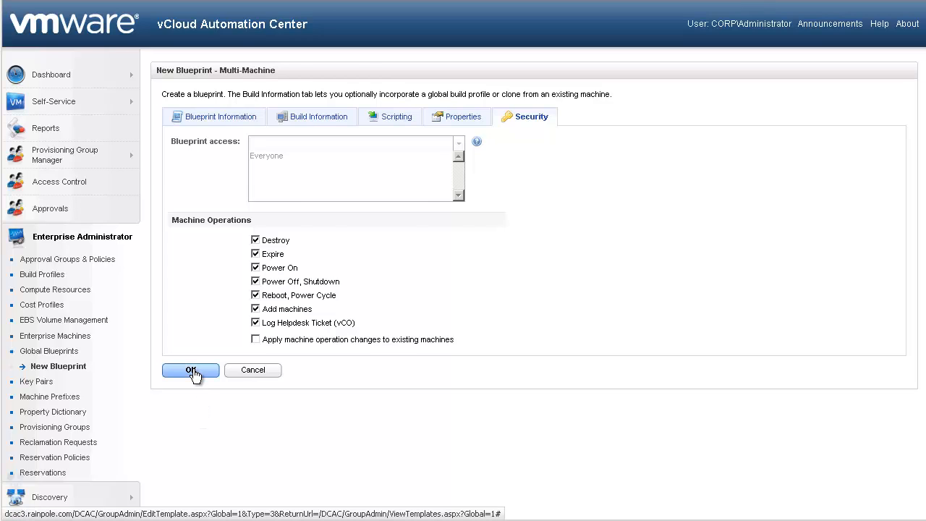
{"action": "left_click", "coordinate": [190, 370]}
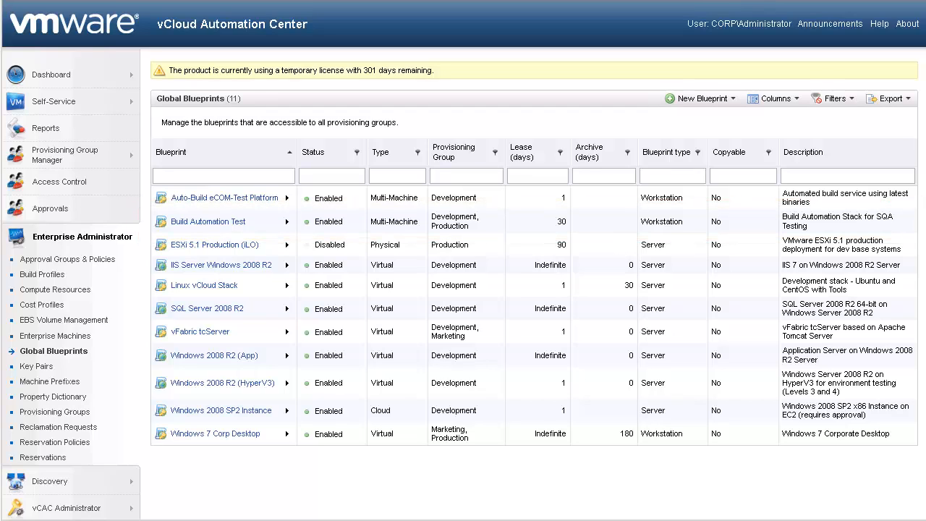
{"action": "left_click", "coordinate": [53, 351]}
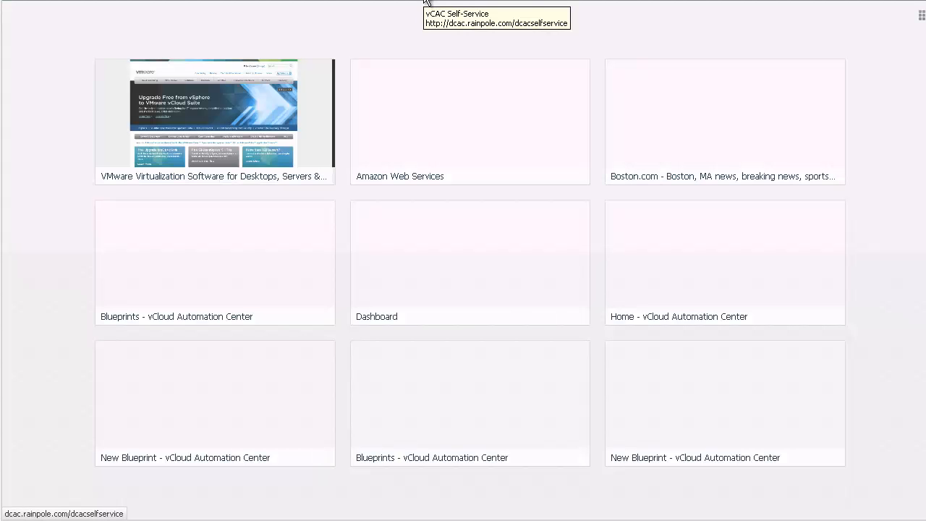
Open the vCAC Self-Service portal and view the New Request catalogue listing Build Automation Test.
{"action": "left_click", "coordinate": [470, 262]}
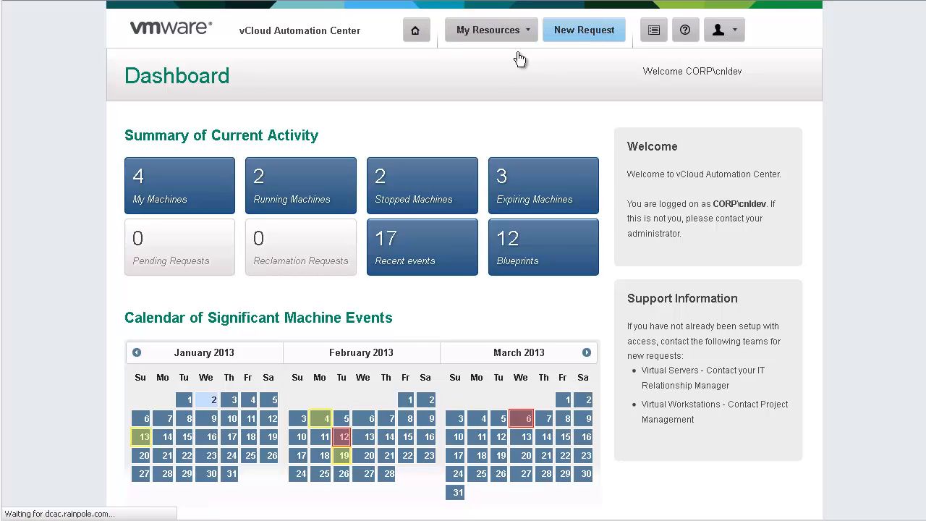
{"action": "left_click", "coordinate": [583, 30]}
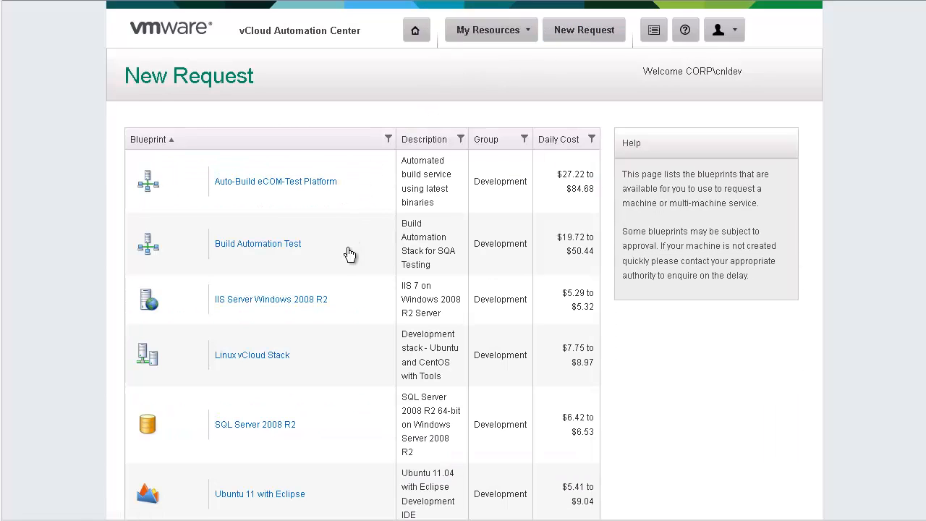